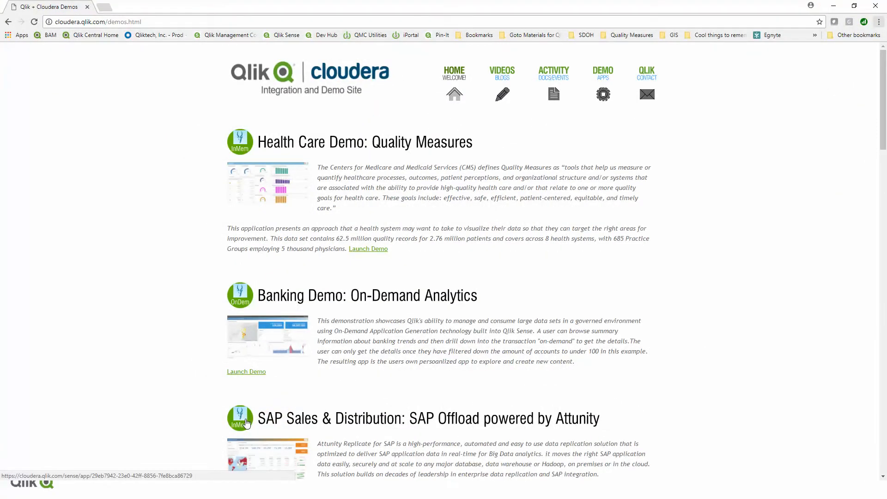
mouse_move(206, 372)
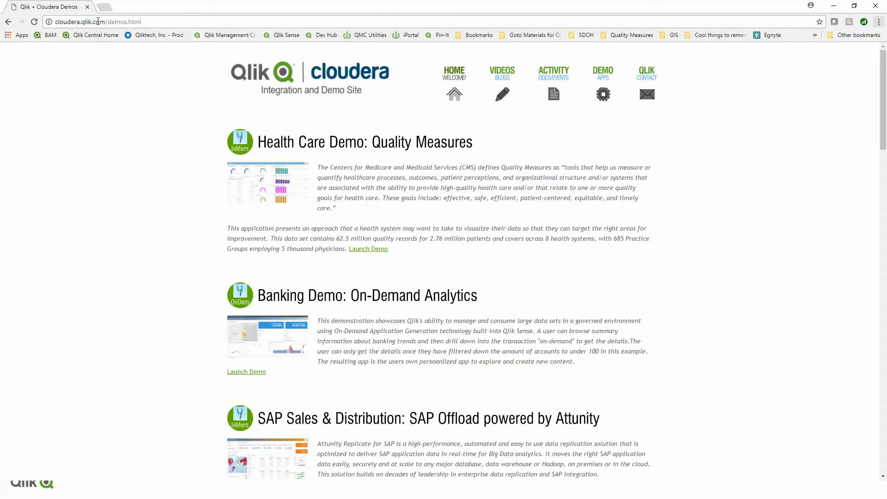
mouse_move(253, 59)
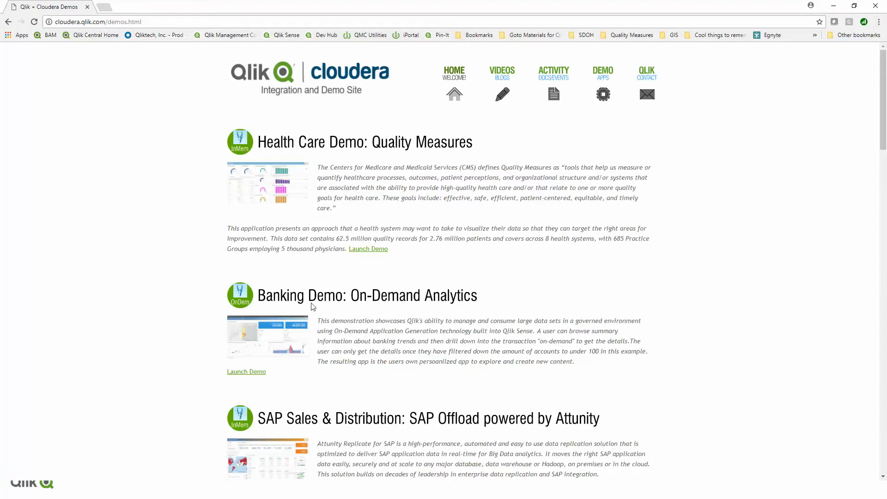
mouse_move(308, 301)
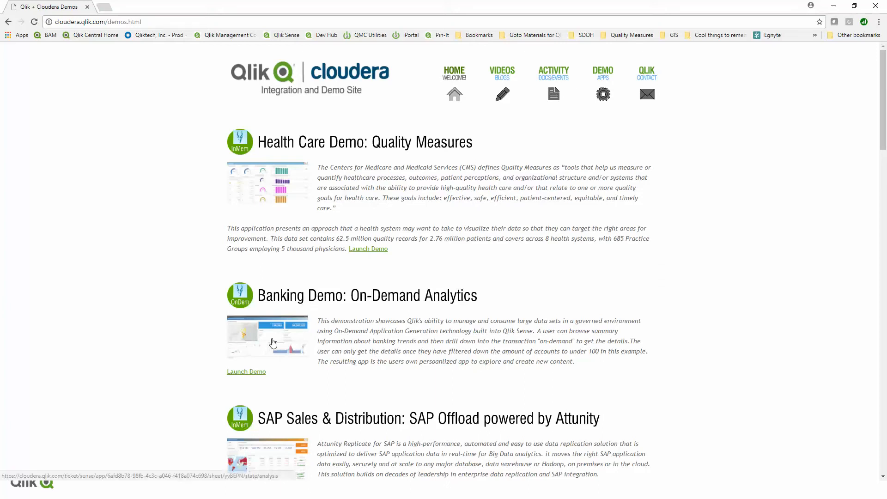
Launch the Banking Demo: On-Demand Analytics app from the Qlik + Cloudera demo site
left_click(245, 372)
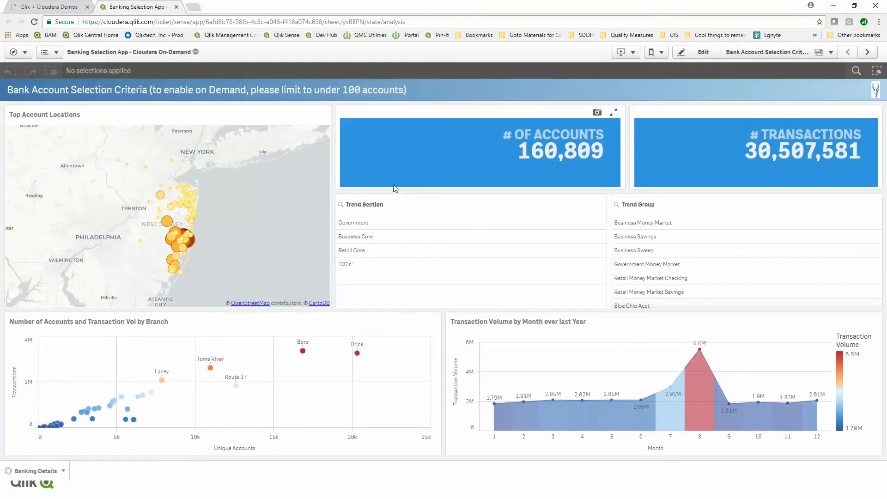
mouse_move(555, 175)
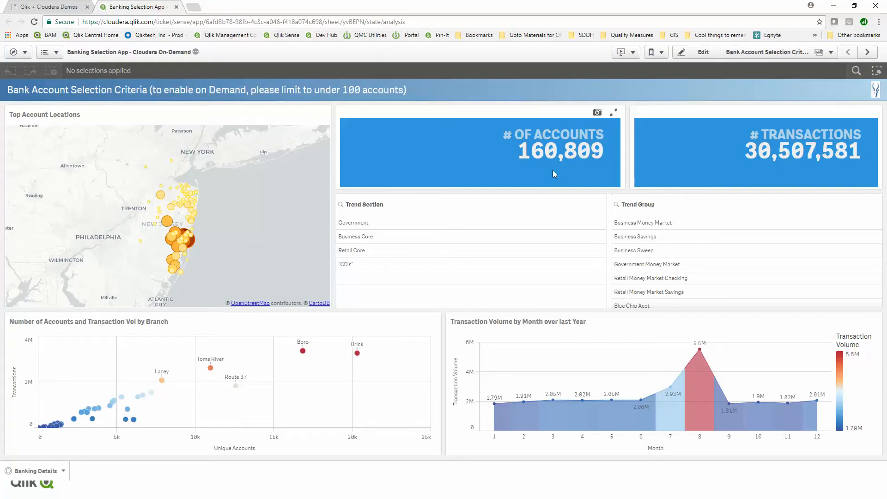
mouse_move(72, 412)
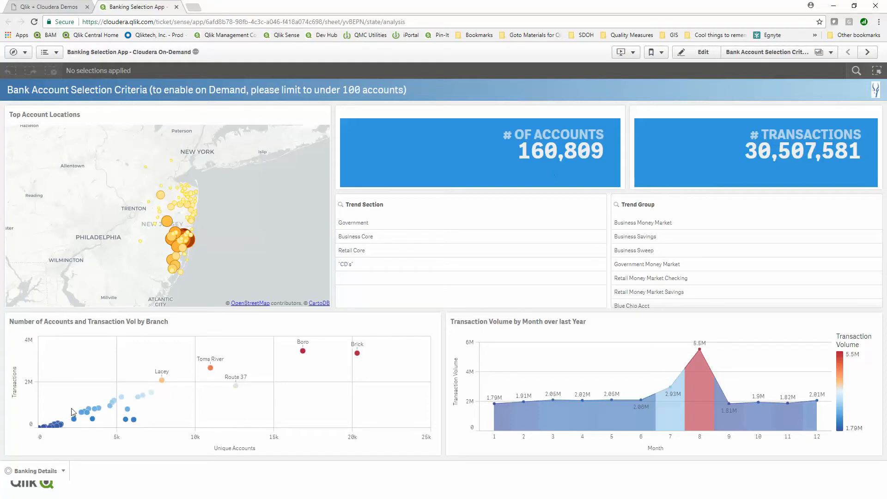
left_click(35, 471)
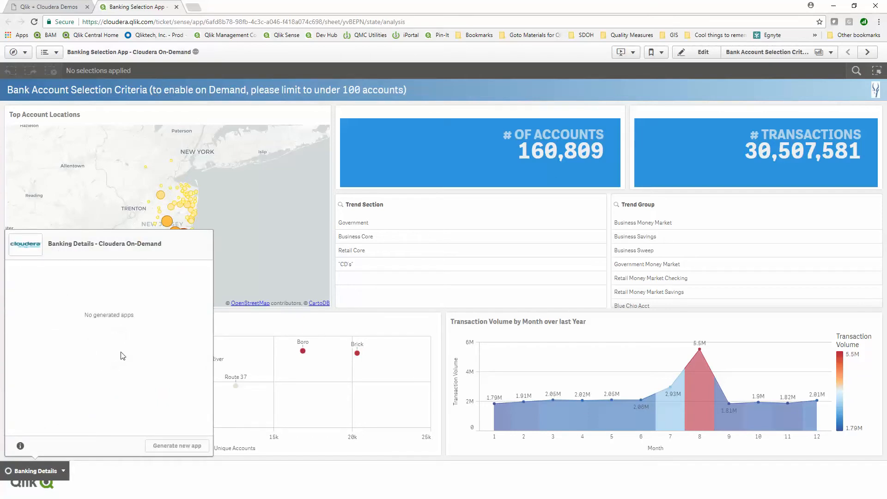
mouse_move(106, 359)
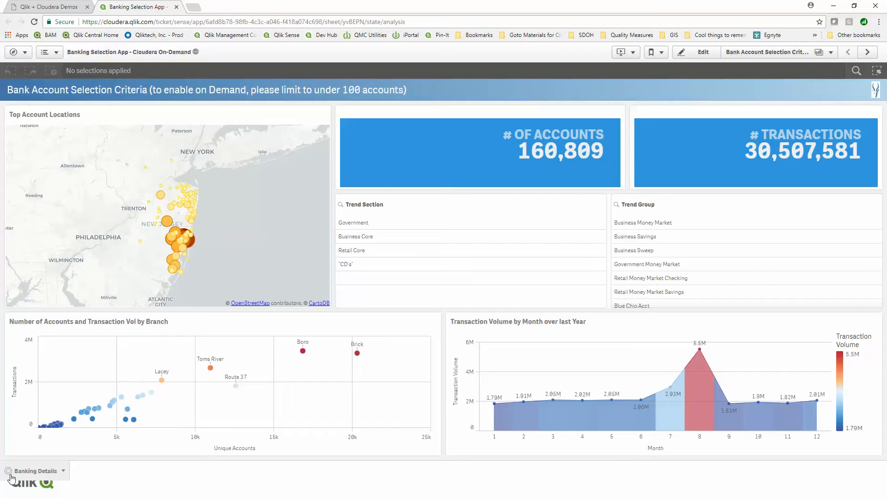
mouse_move(286, 286)
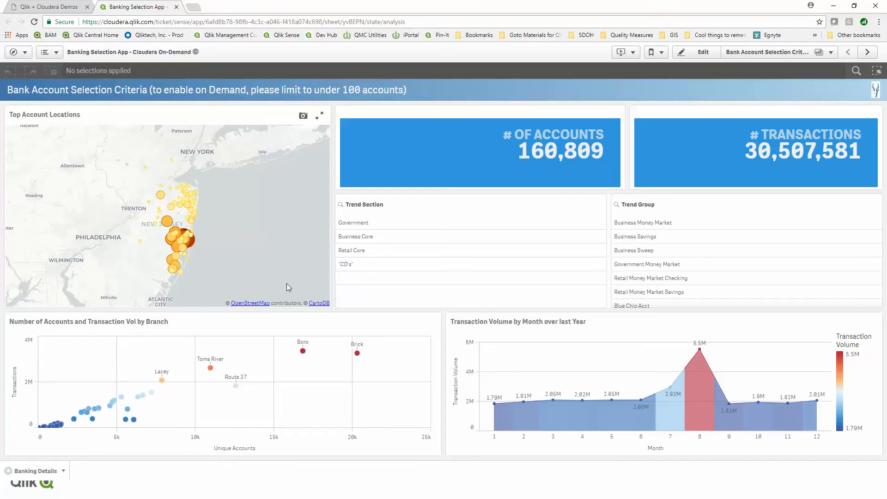
mouse_move(514, 168)
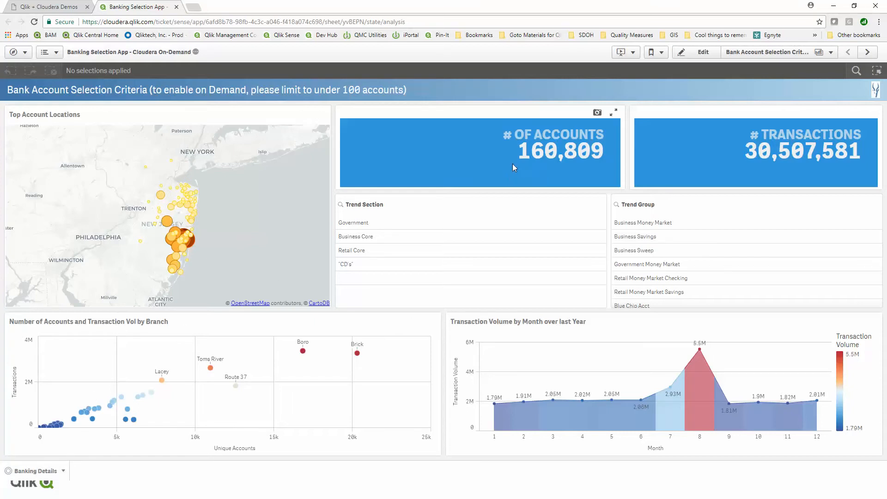
mouse_move(500, 219)
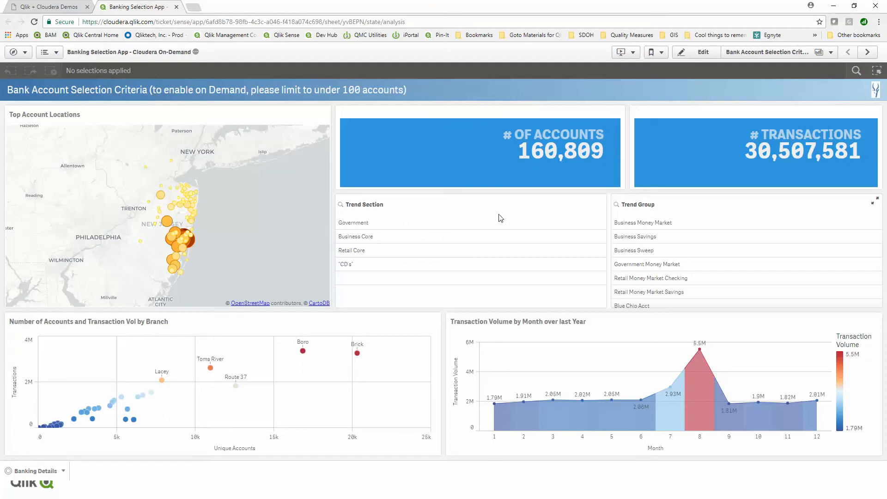
mouse_move(479, 220)
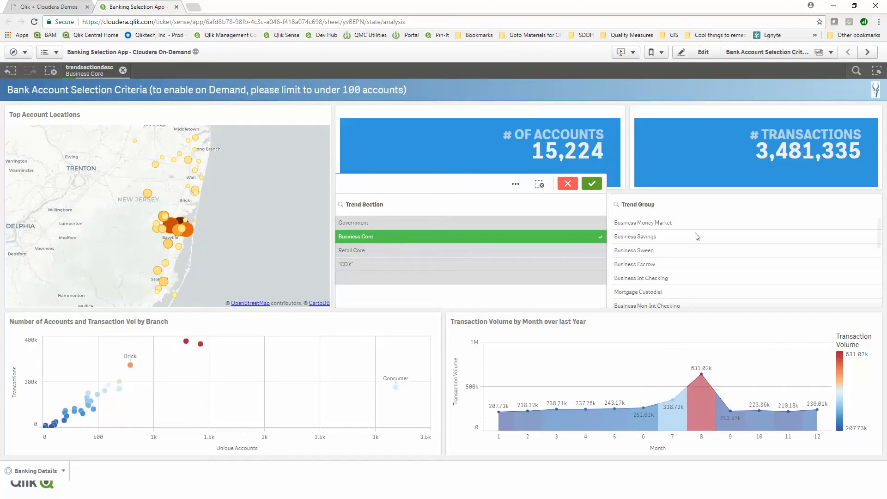
Select Business Sweep, months 5–8 and additional branches, narrowing the data to 70 accounts
left_click(633, 250)
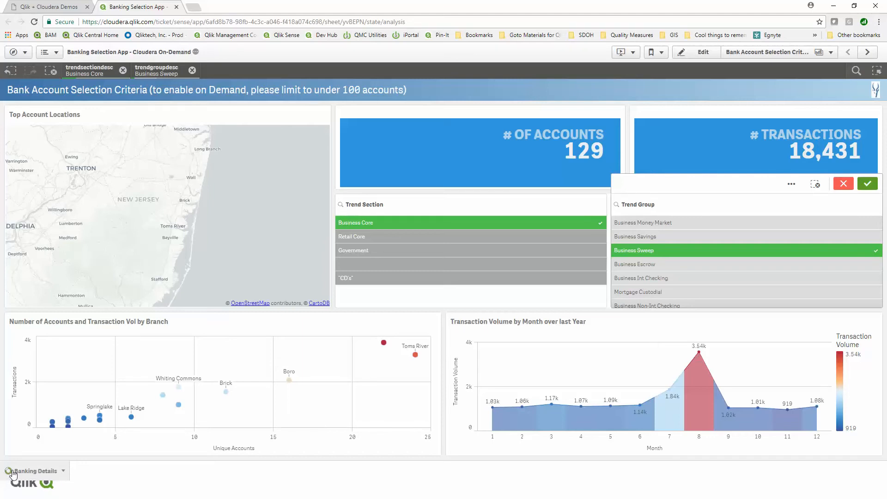
left_click(866, 183)
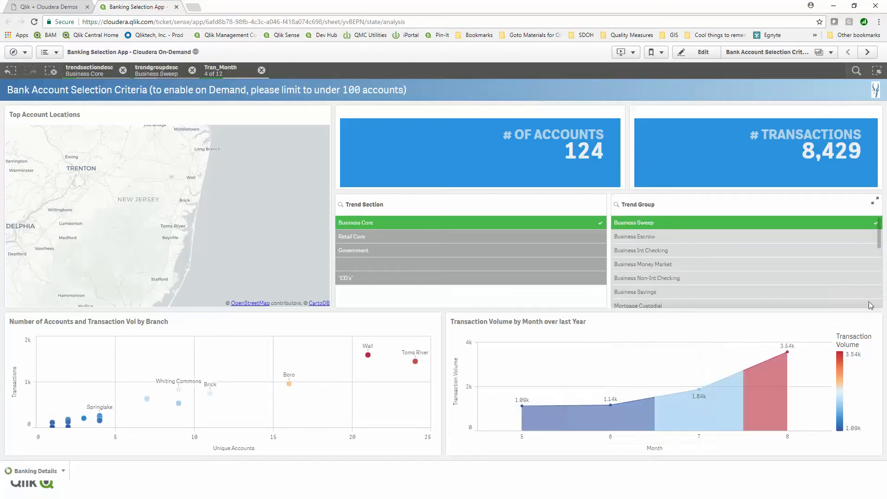
mouse_move(189, 216)
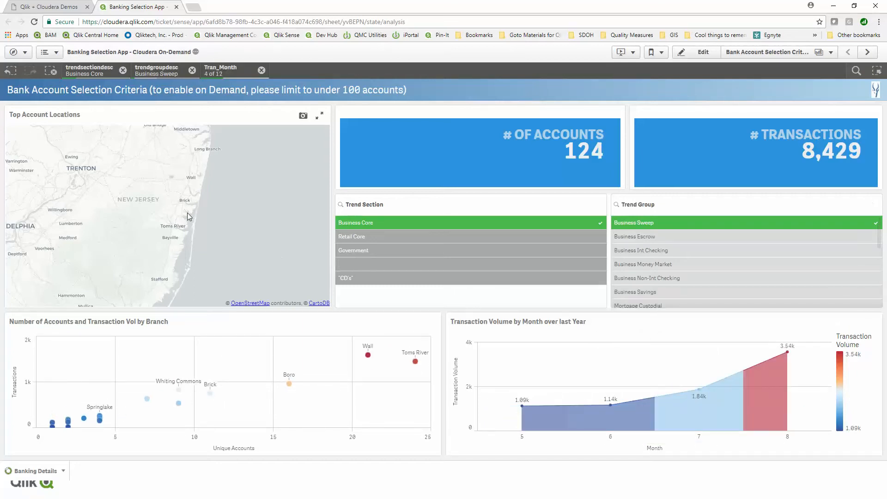
mouse_move(269, 351)
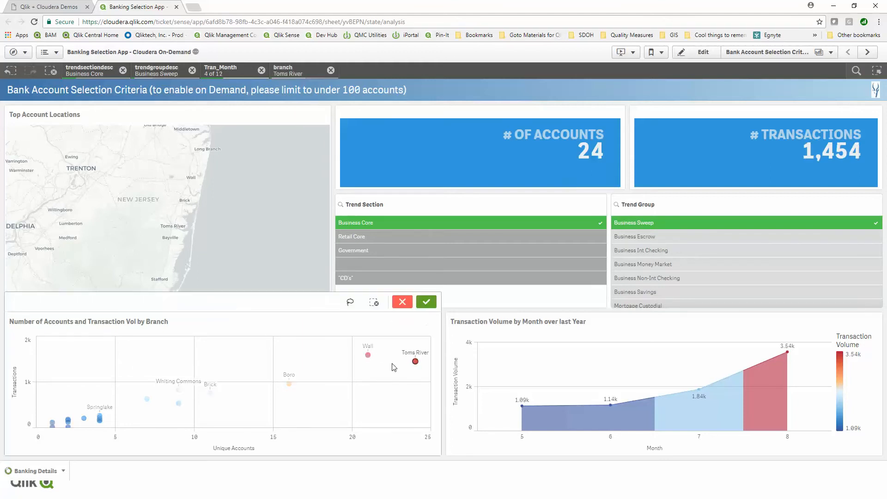
left_click(367, 355)
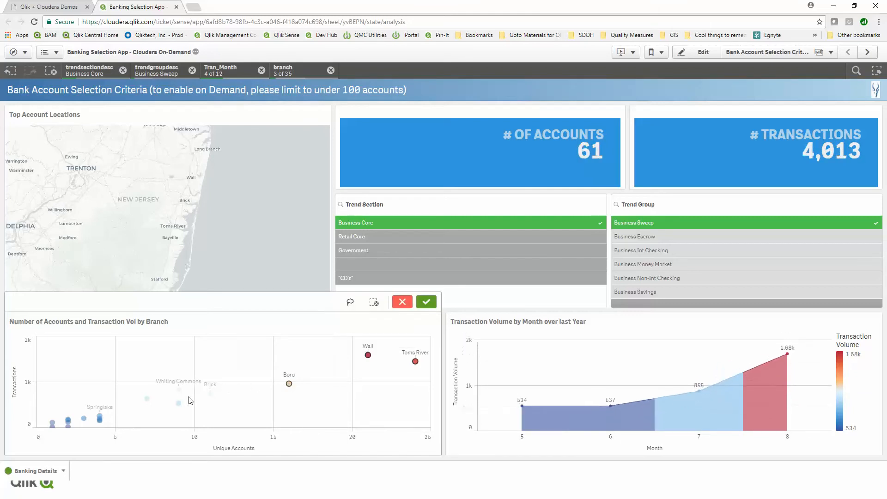
left_click(178, 403)
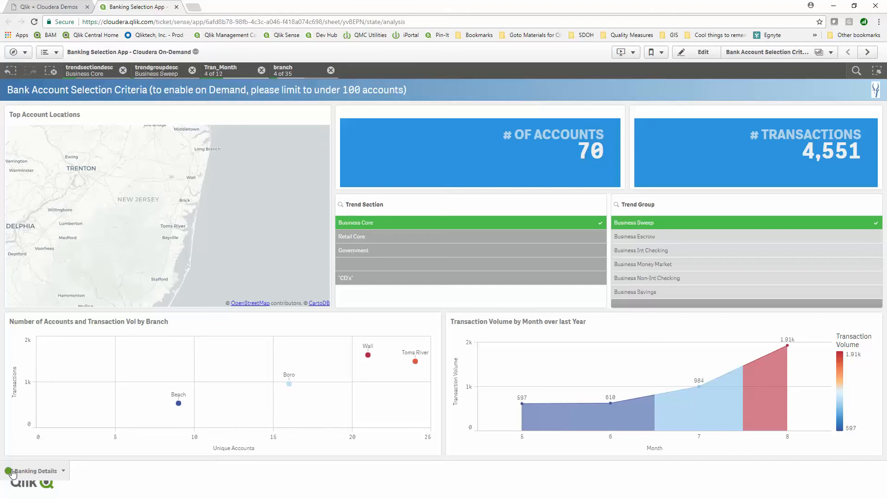
Generate a Banking Details on-demand app for the 70-account cohort and open it
left_click(34, 470)
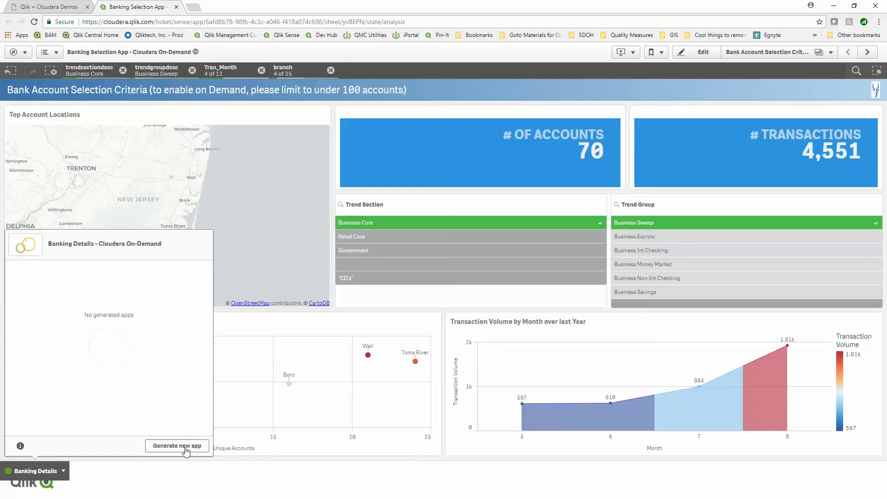
left_click(177, 445)
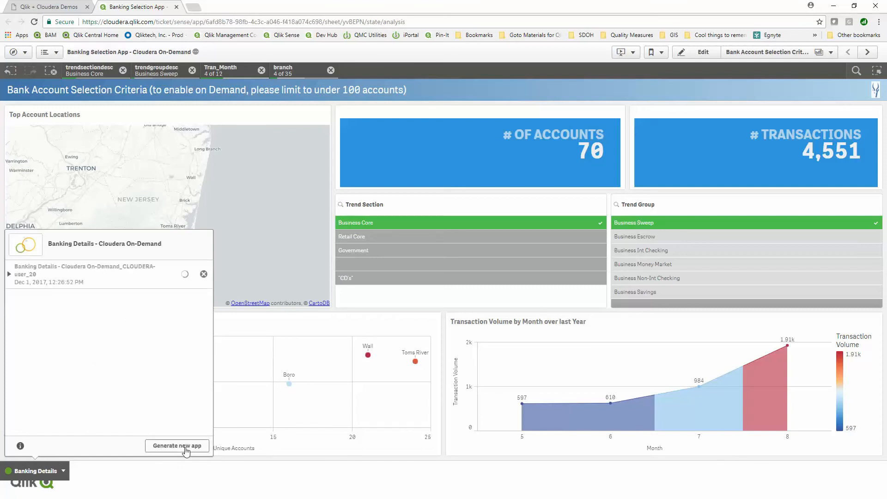
mouse_move(180, 281)
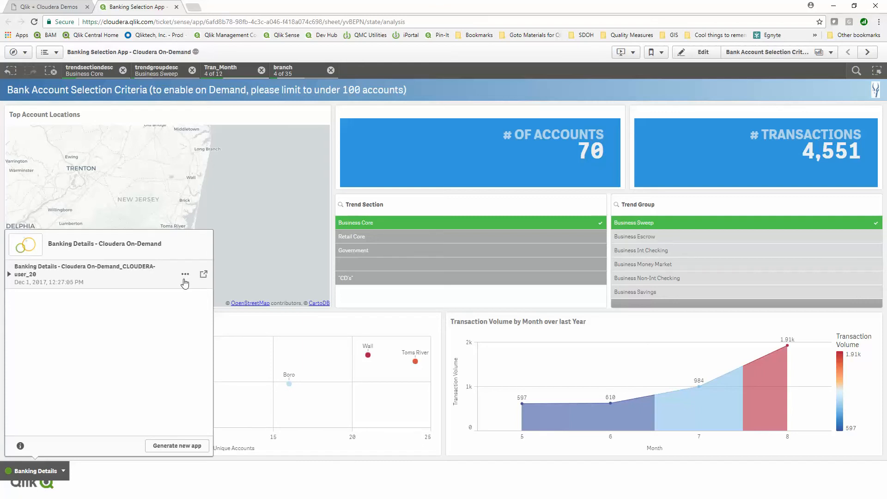
left_click(202, 274)
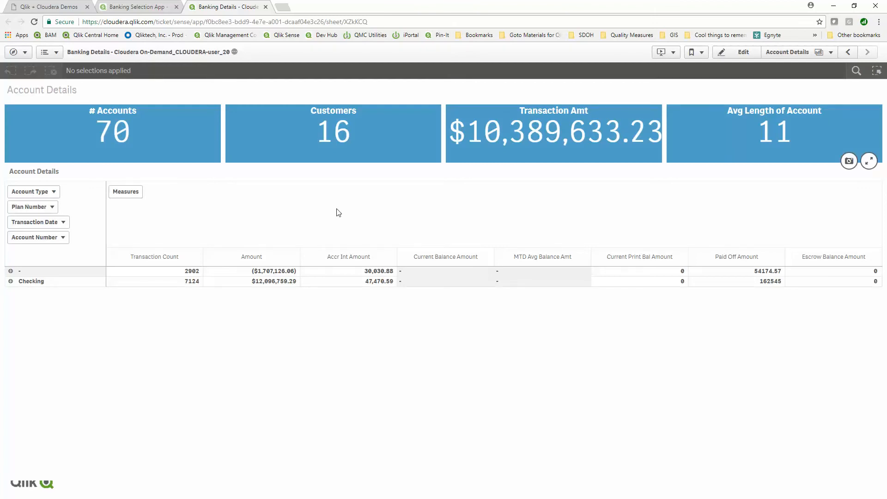
Expand Checking, DD-112 and 3/30/2013 to list individual accounts, then return to the selection app
left_click(10, 280)
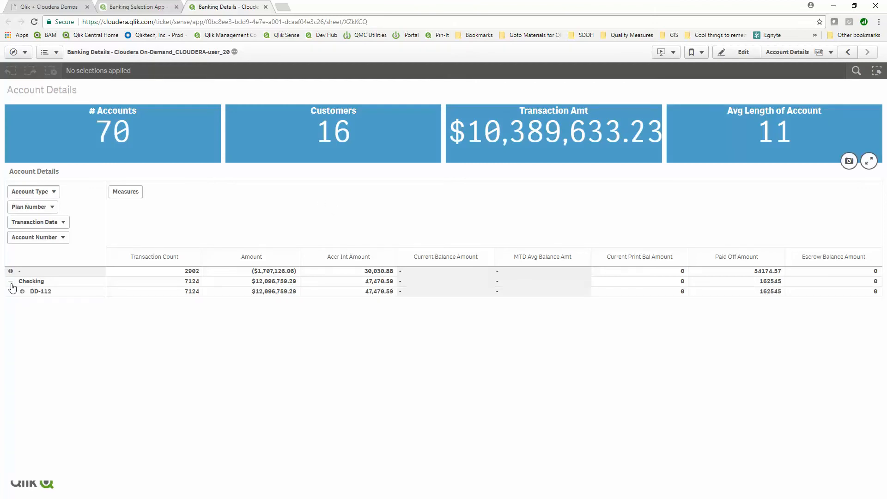
left_click(23, 291)
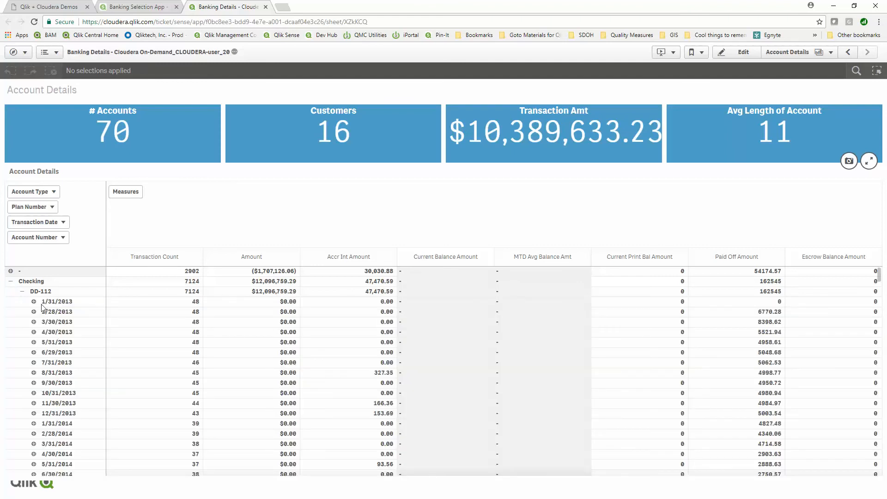
left_click(33, 322)
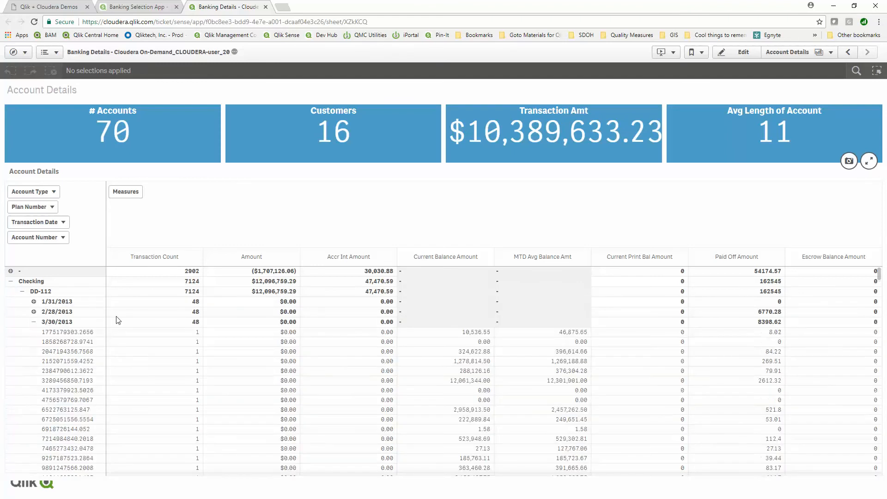
mouse_move(186, 291)
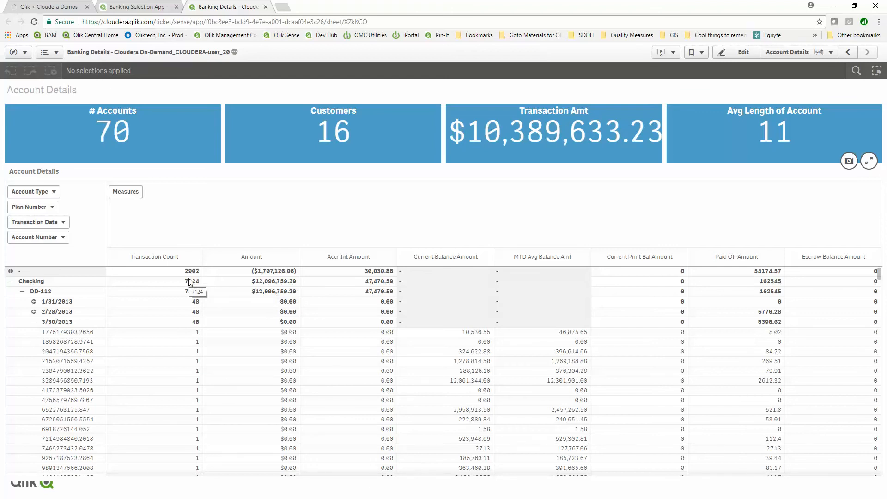
left_click(136, 6)
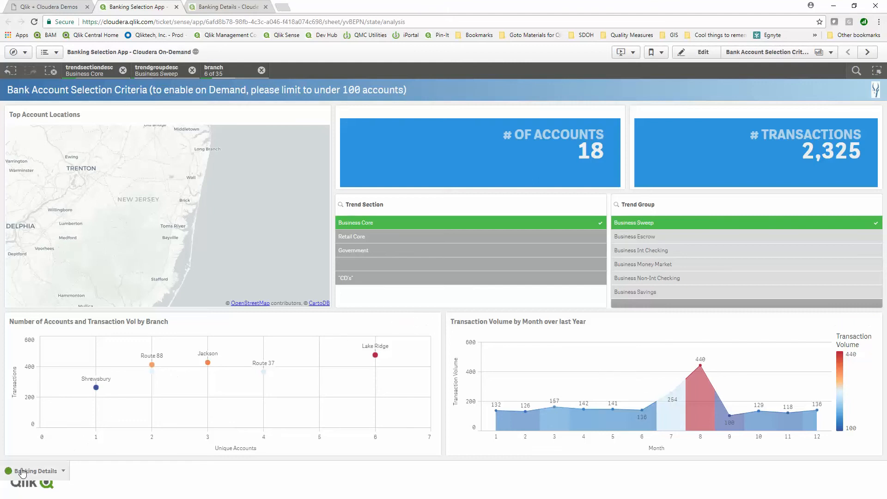
Generate a second Banking Details app for the 18-account selection and open it in a new tab
left_click(36, 470)
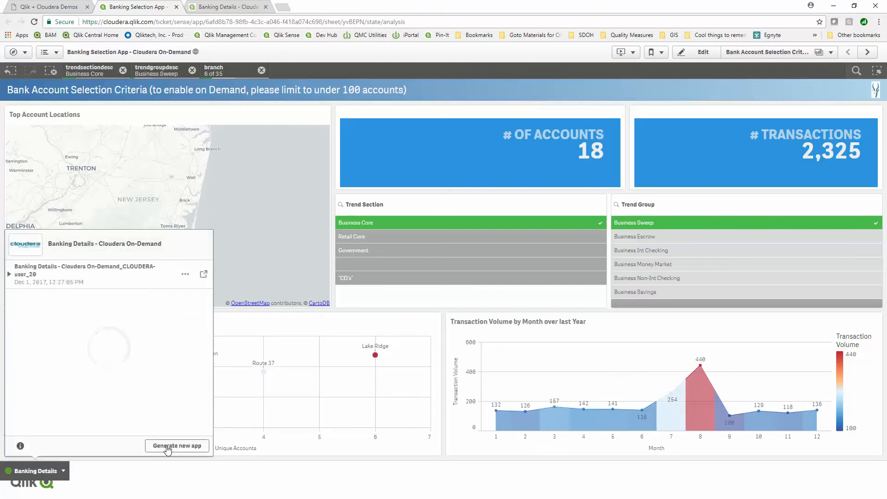
mouse_move(117, 281)
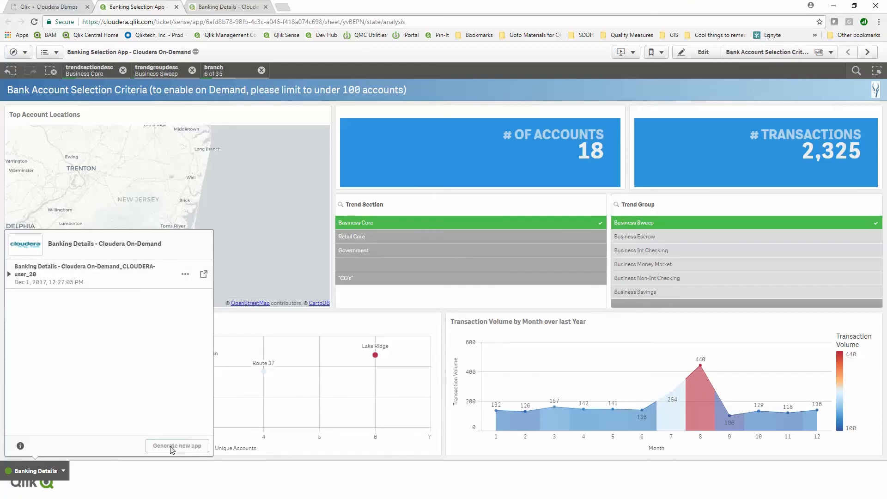
left_click(177, 445)
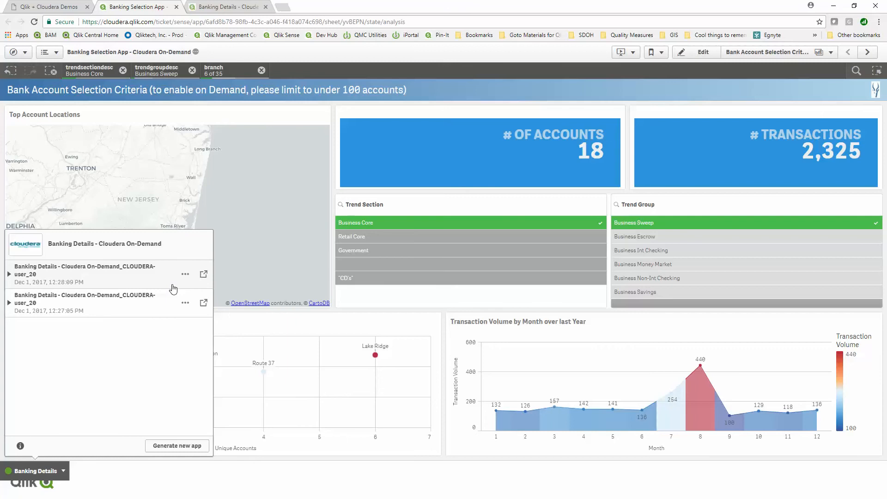
mouse_move(203, 275)
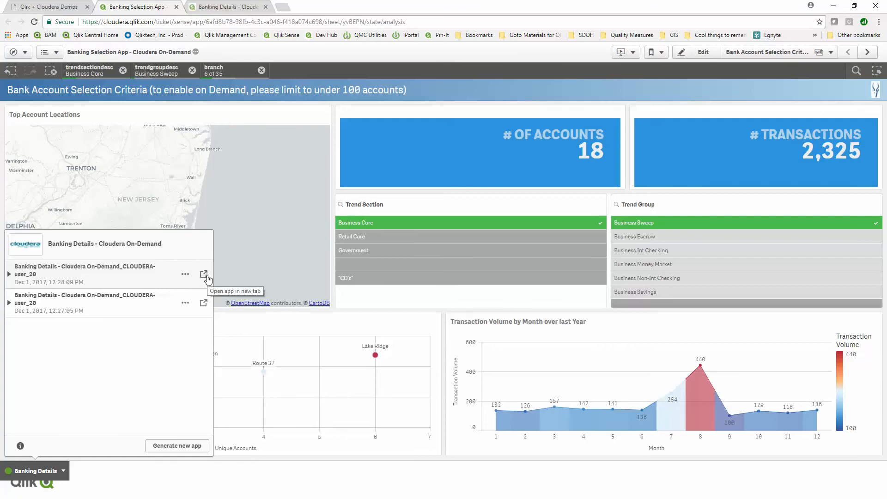
left_click(203, 274)
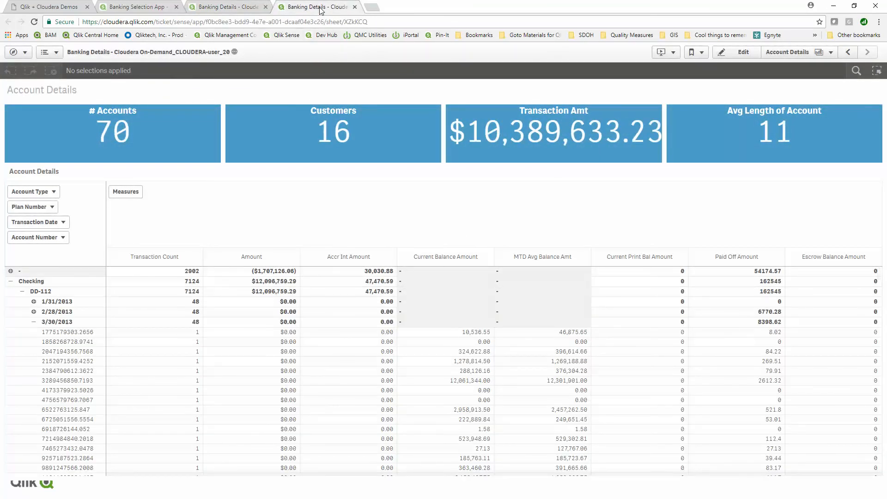
In the 18-account app expand Checking, DD-112 and 2/28/2013, then return to the selection app
left_click(226, 6)
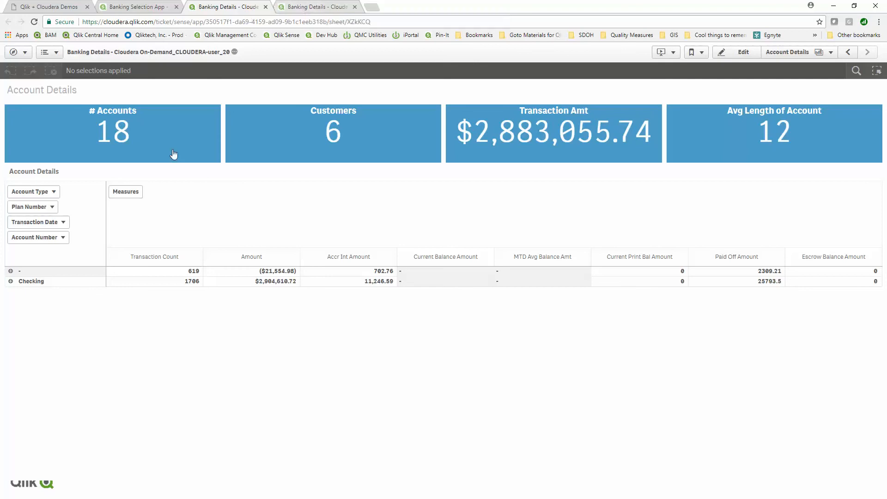
left_click(9, 281)
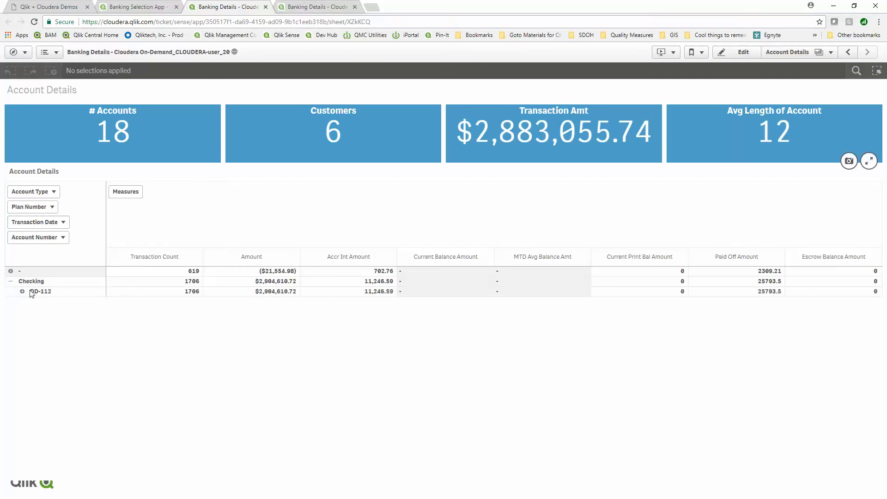
left_click(23, 291)
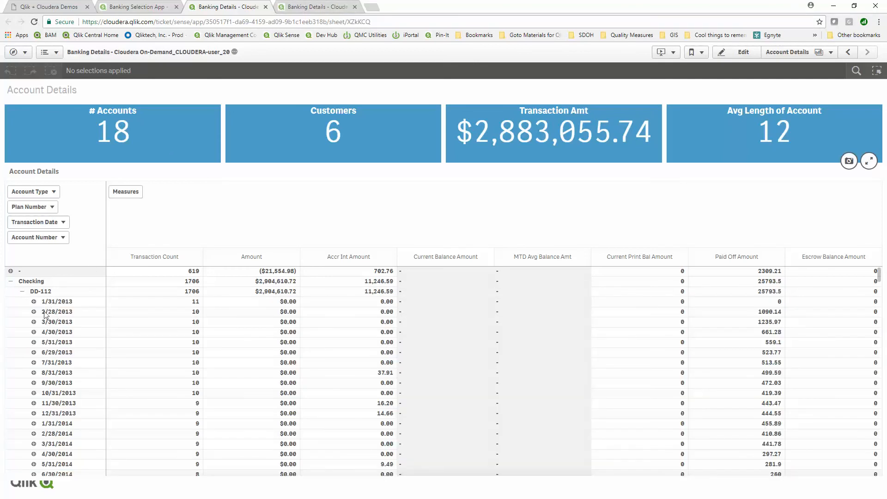
left_click(32, 311)
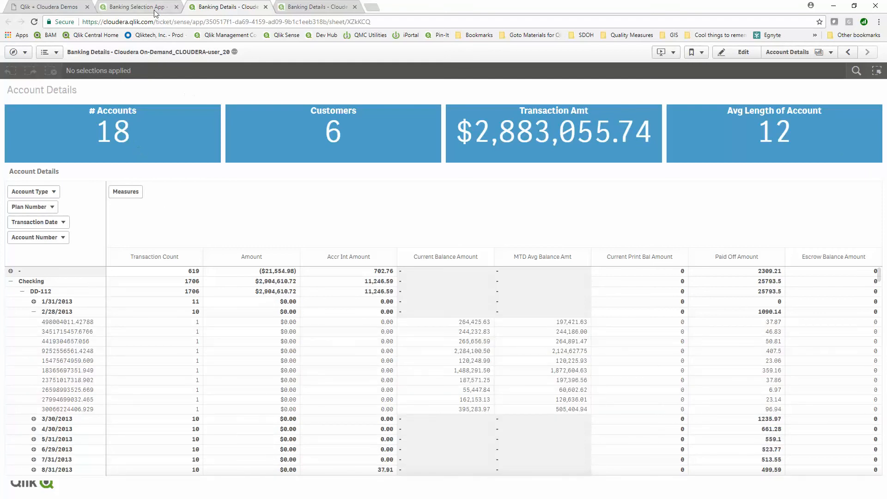
mouse_move(139, 6)
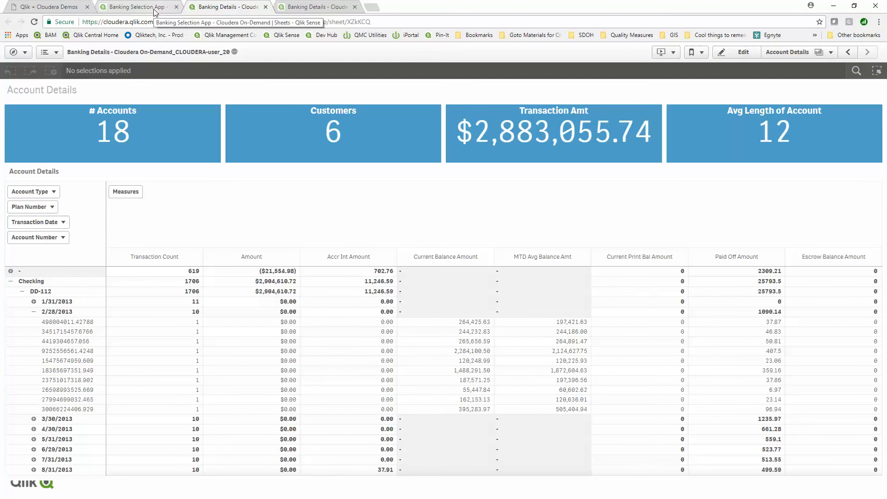
left_click(138, 7)
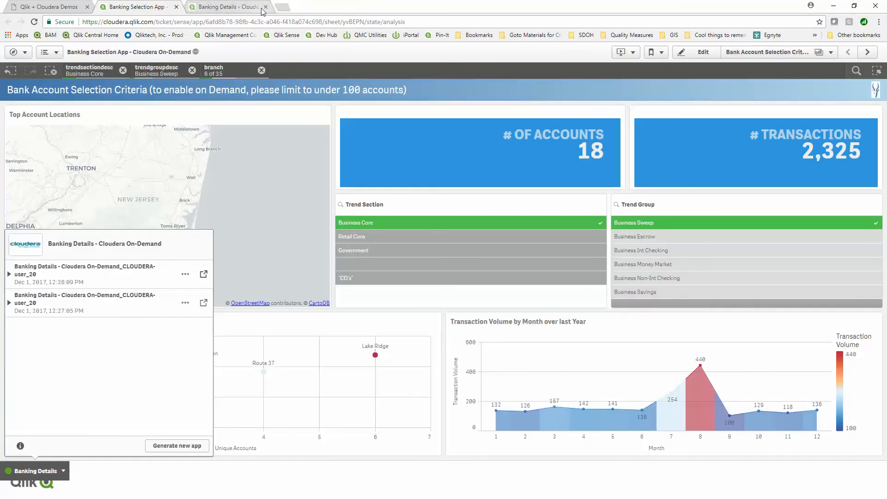
Close the leftover Banking Details tabs and reopen the newest 18-account app in a fresh tab
left_click(265, 6)
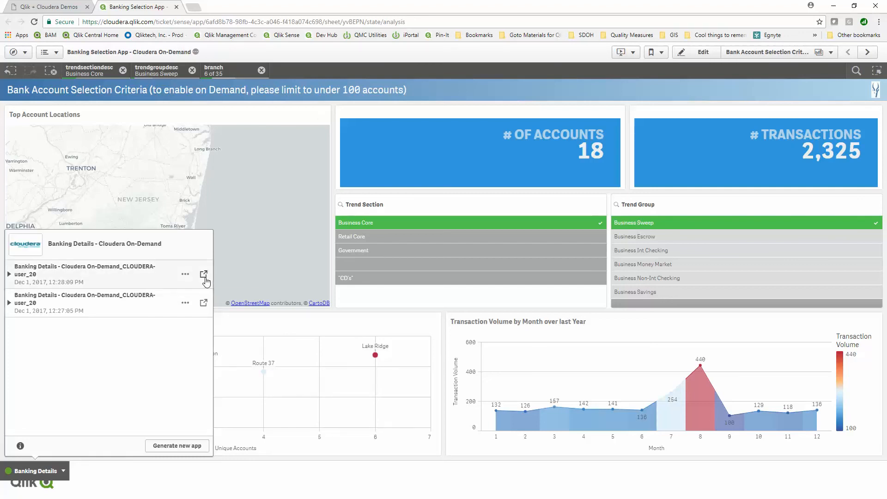
left_click(203, 275)
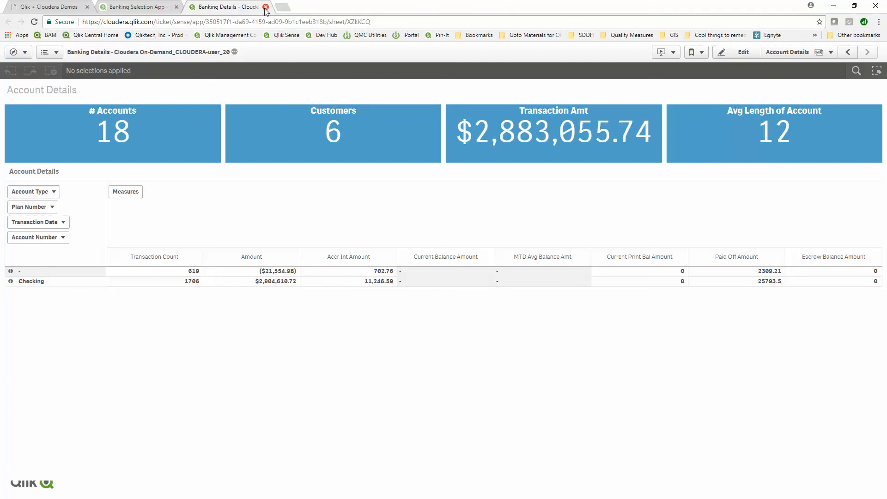
left_click(265, 6)
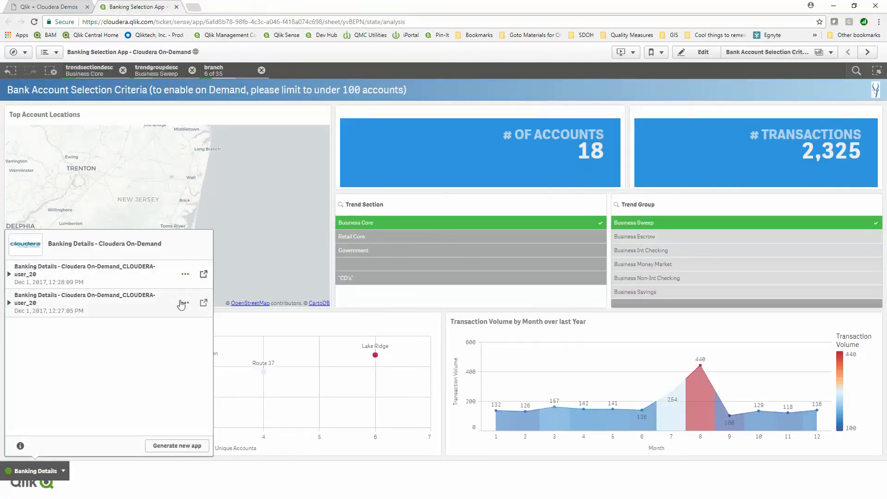
mouse_move(188, 358)
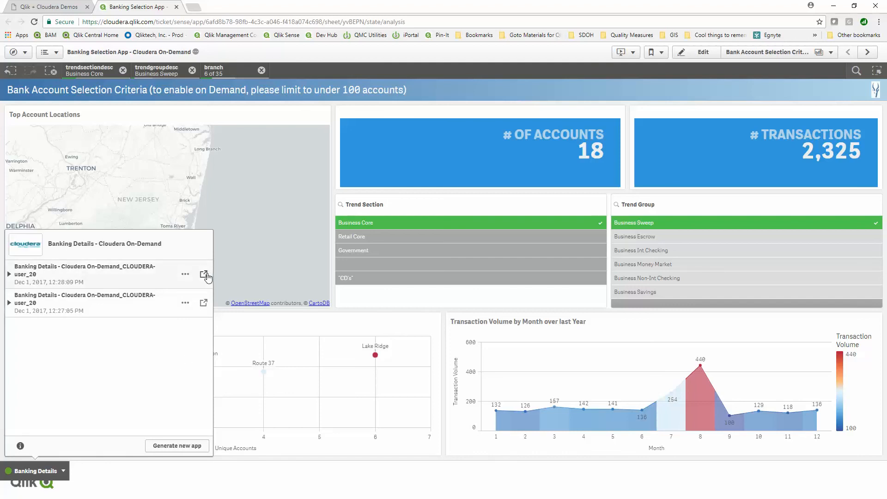
mouse_move(204, 275)
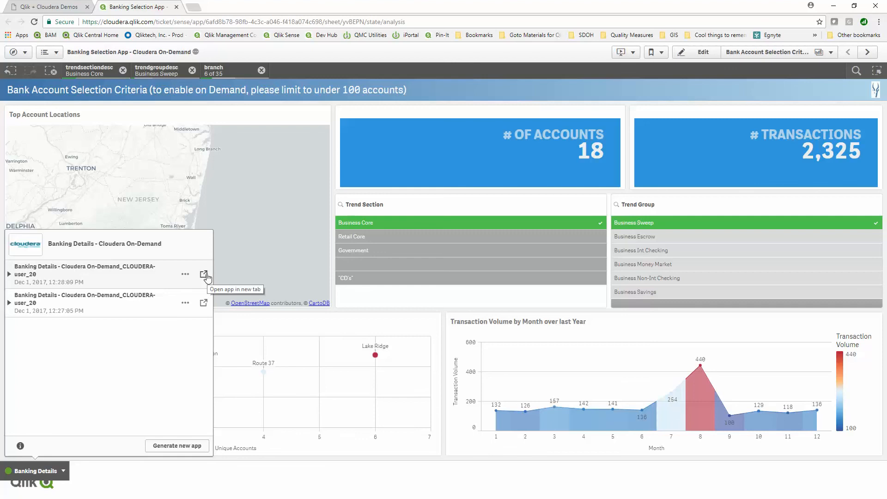
left_click(204, 274)
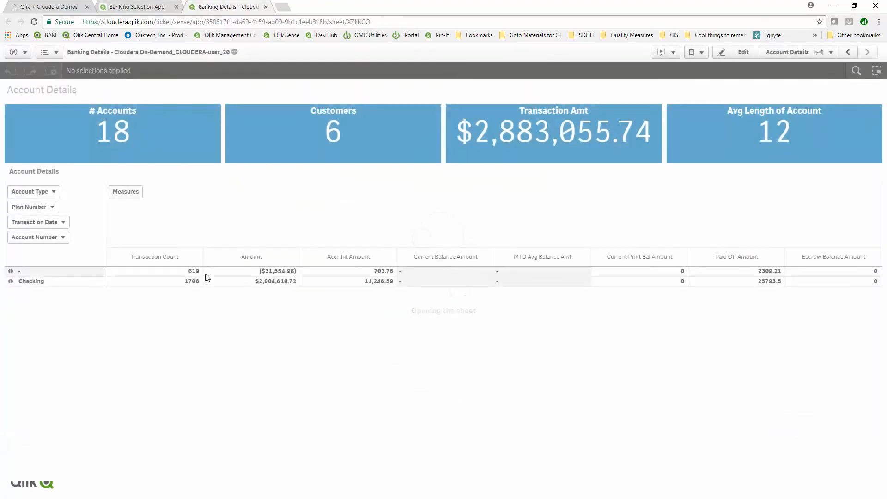